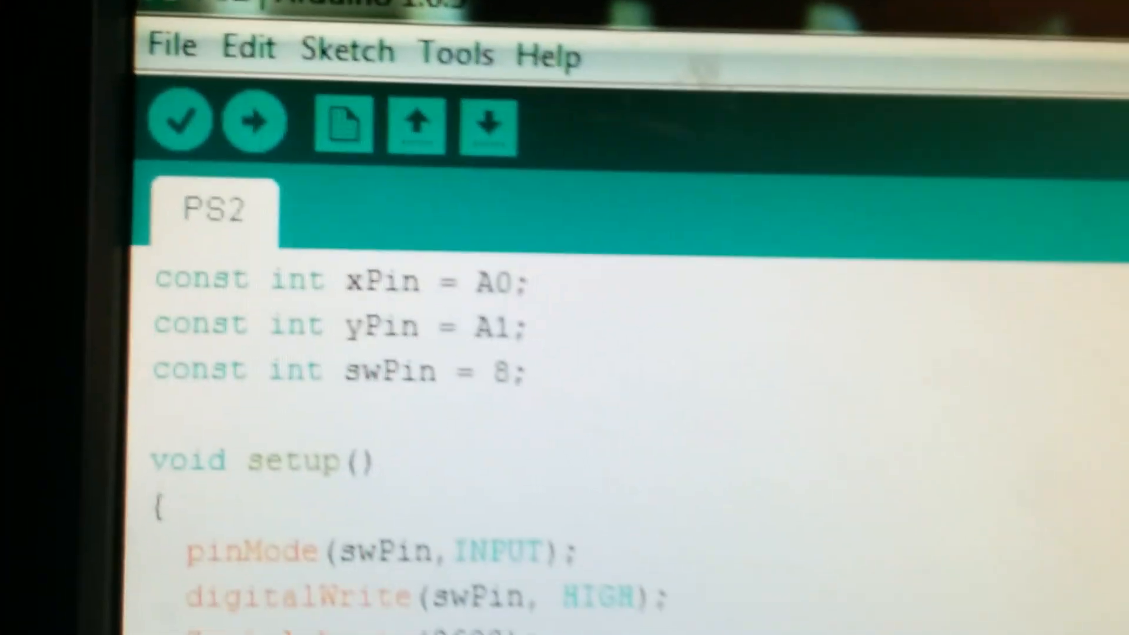
scroll(down, 3)
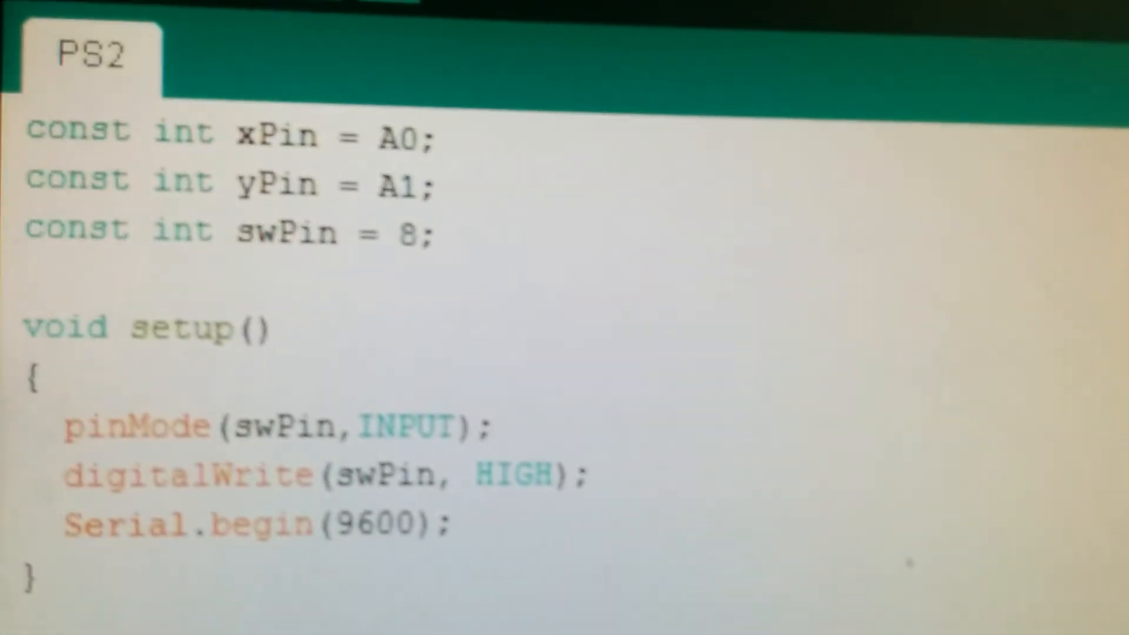